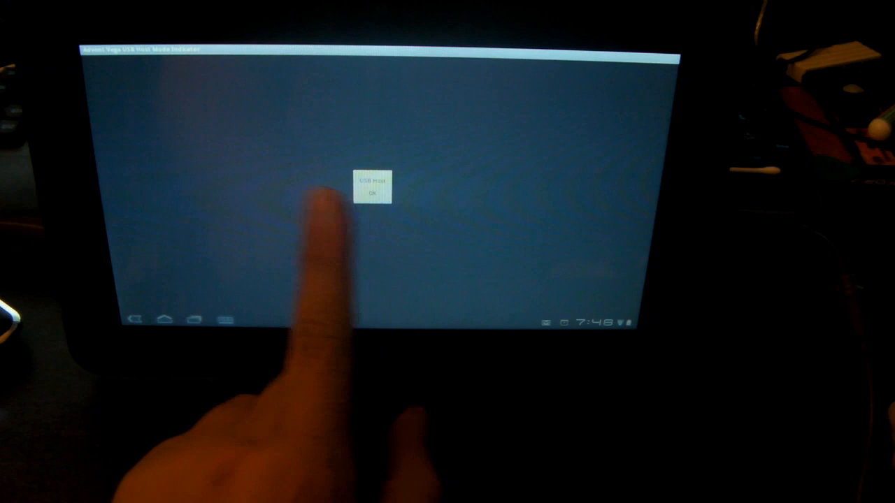
# - Dismiss the popup notice to reveal the home screen with the emulator icons
pyautogui.click(372, 193)
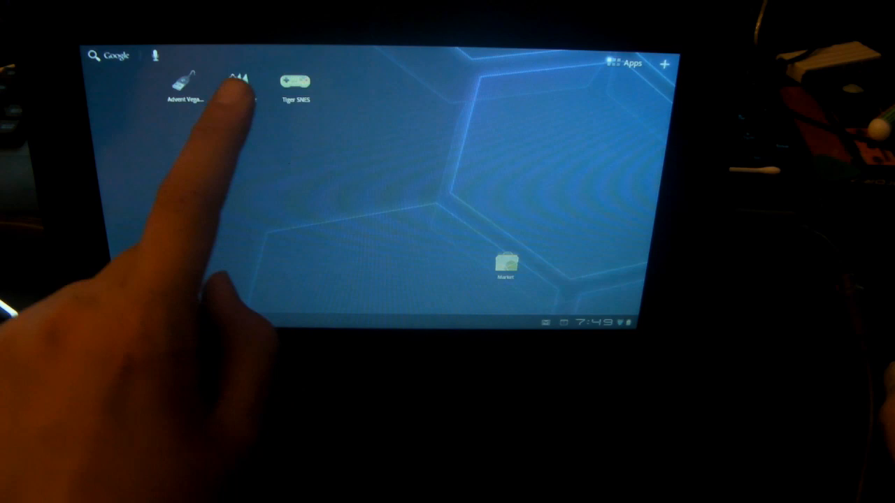
# - Launch Tiger Arcade and scroll through its help instructions
pyautogui.click(241, 84)
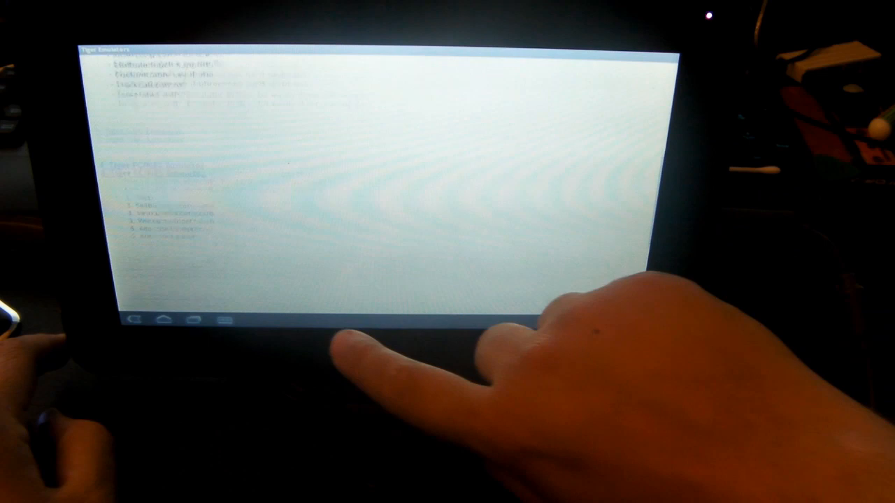
pyautogui.scroll(-3)
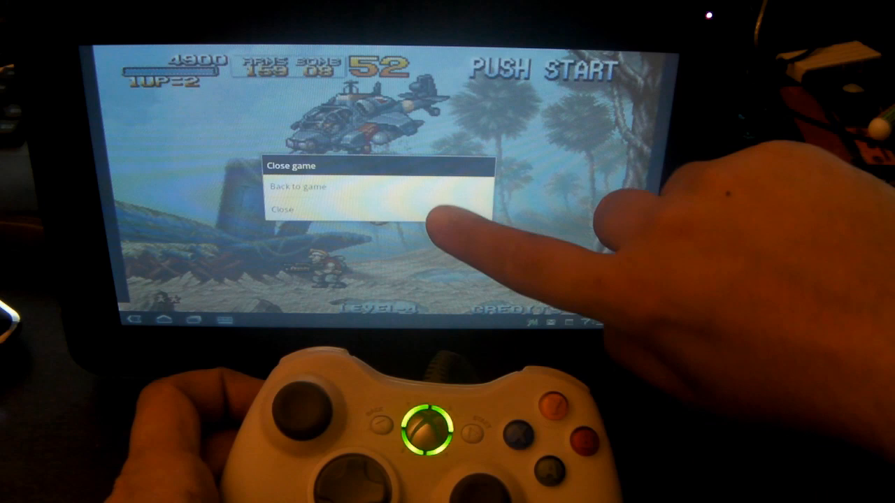
pyautogui.click(282, 210)
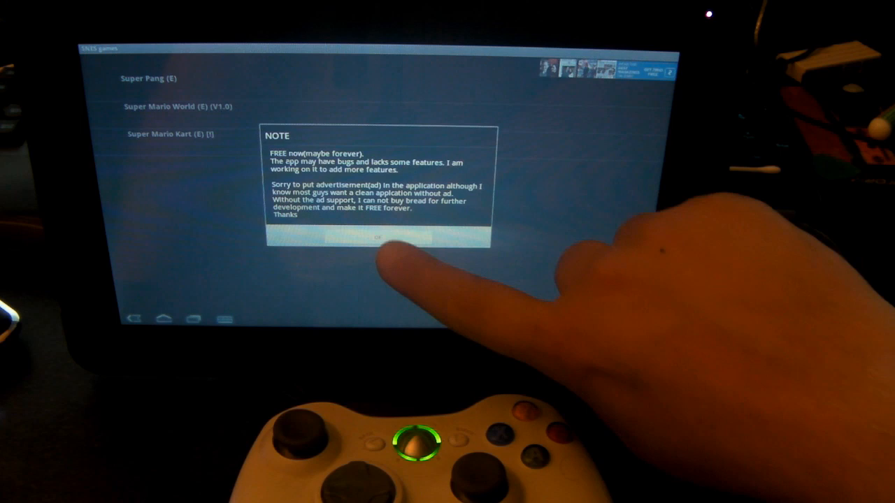
# - Acknowledge the free-app NOTE dialog to reach the SNES games list
pyautogui.click(377, 238)
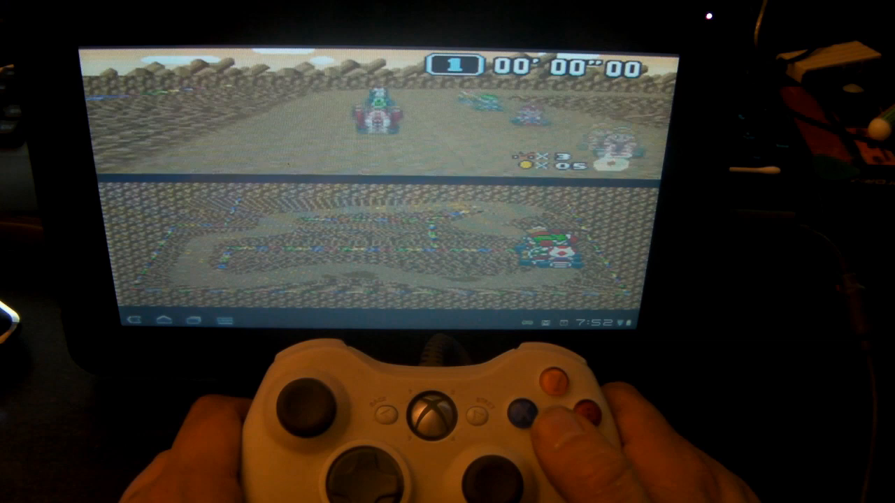
# - Drive the Mario Kart race, then bring up the Close game dialog
pyautogui.click(431, 413)
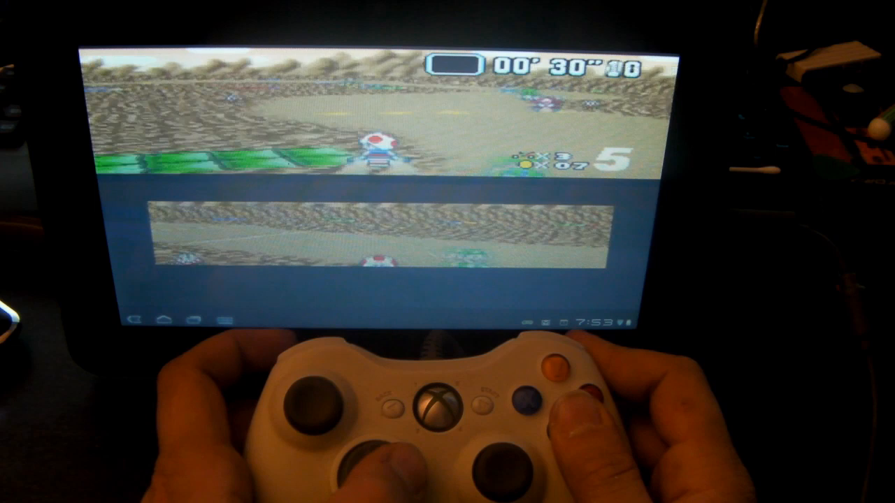
pyautogui.click(442, 405)
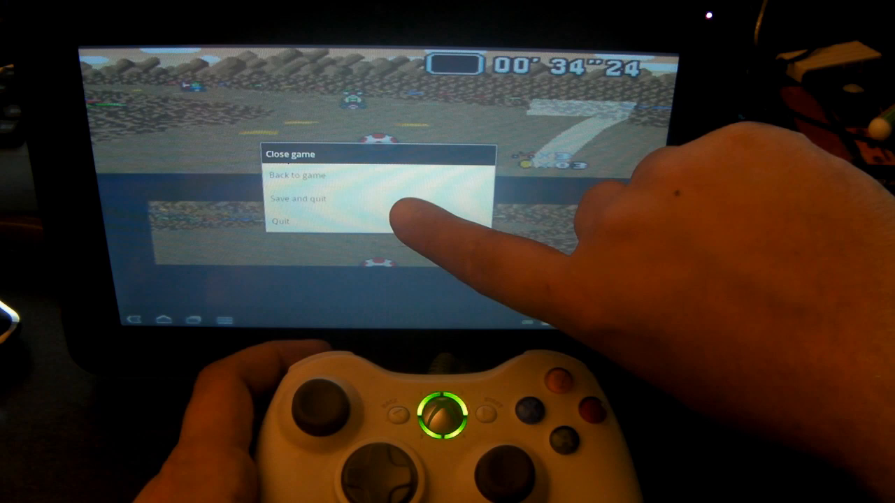
# - Quit Mario Kart from the Close game dialog
pyautogui.click(281, 221)
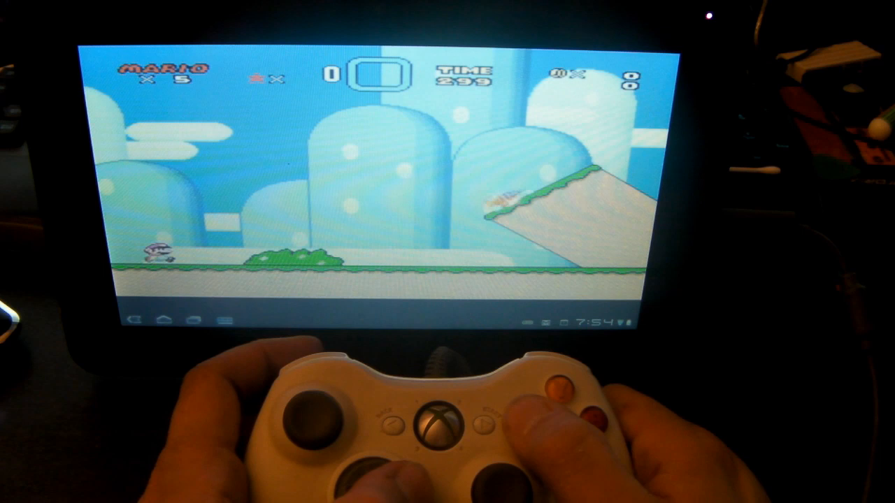
# - Play through the Super Mario World level, reaching a score of 20200
pyautogui.click(442, 419)
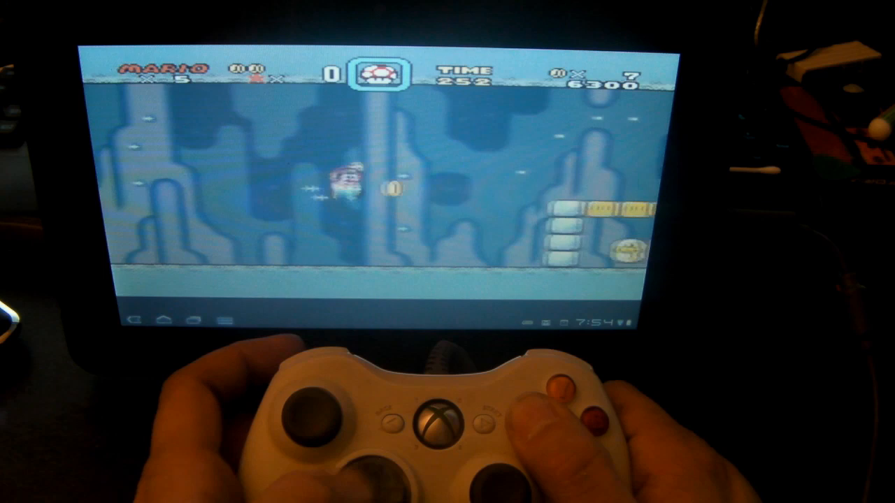
pyautogui.click(434, 419)
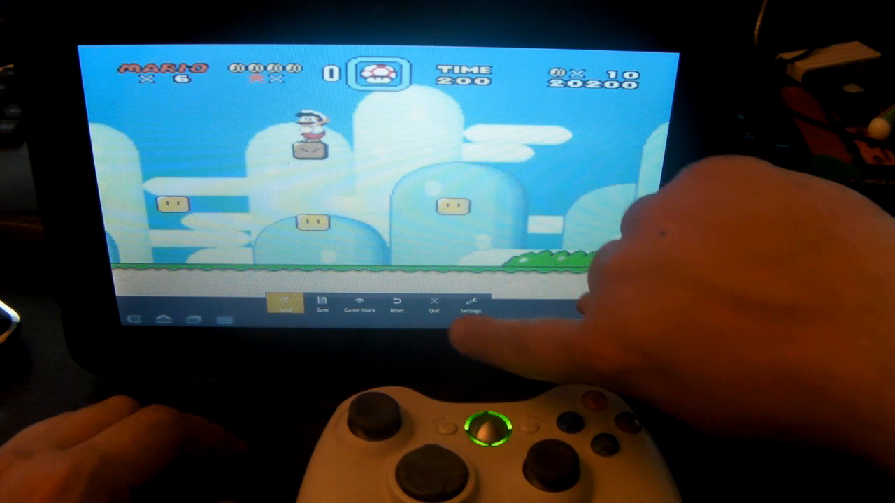
# - Enter the emulator settings and show the scaling mode choices (stretched, scaled, 2x, original)
pyautogui.click(473, 305)
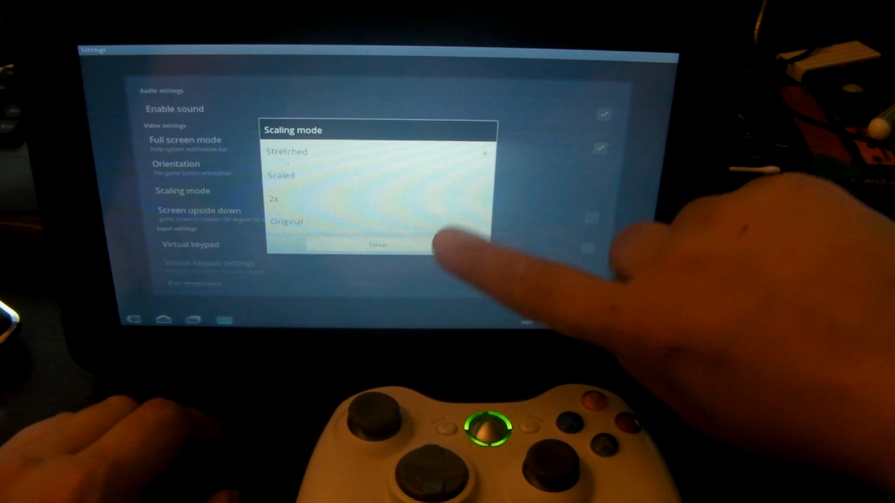